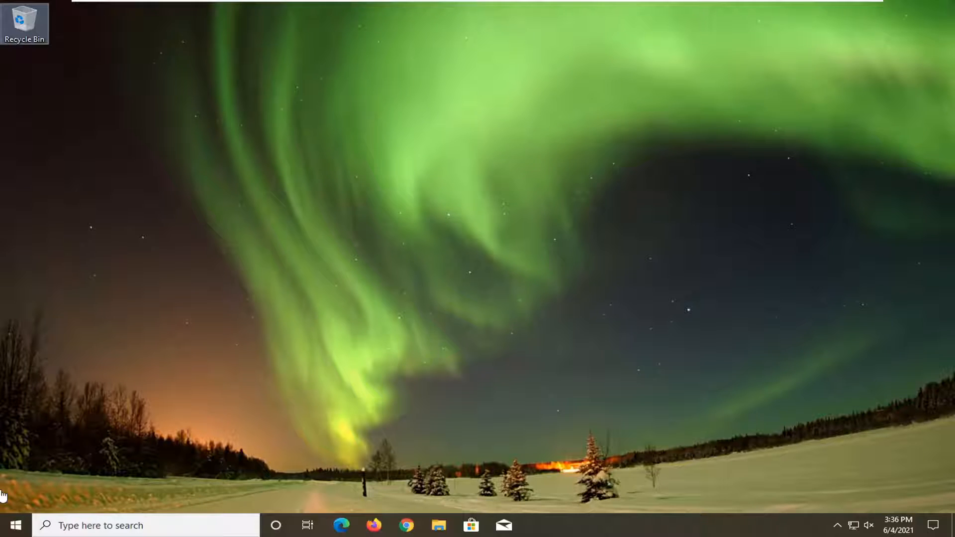
Step: Search 'troubleshoot' from Start so Troubleshoot settings appears as best match
{"action": "left_click", "coordinate": [12, 525]}
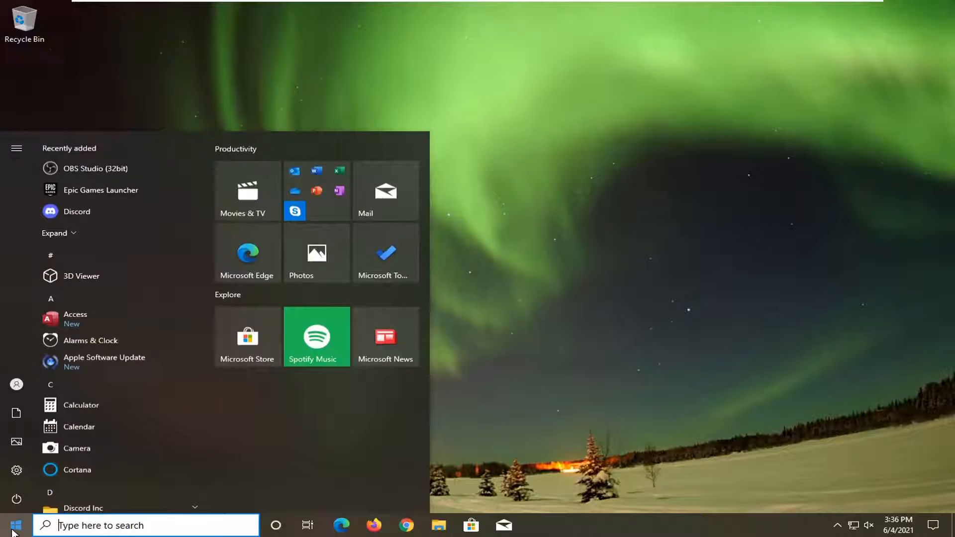
{"action": "type", "text": "troubleshoot"}
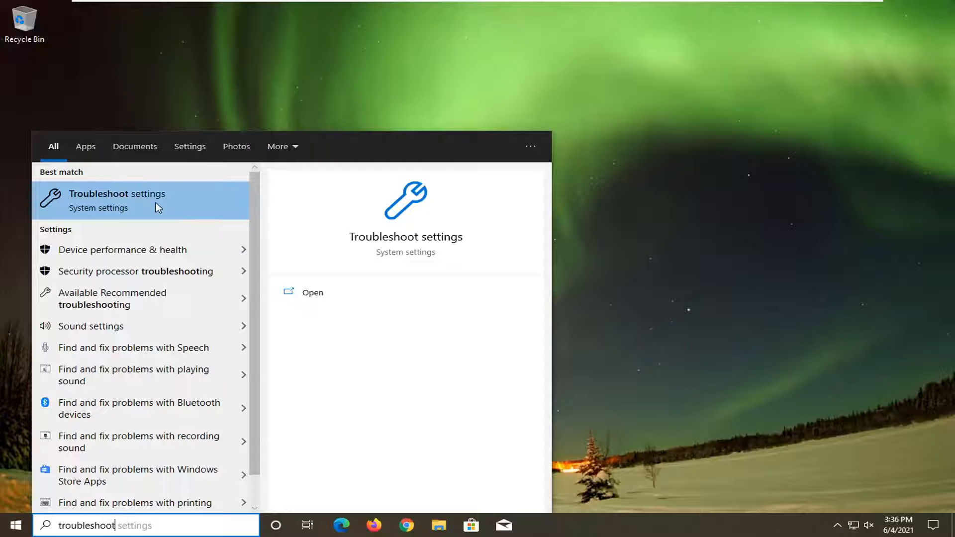
Step: Run the Windows Update troubleshooter from Troubleshoot settings > Additional troubleshooters
{"action": "left_click", "coordinate": [117, 193]}
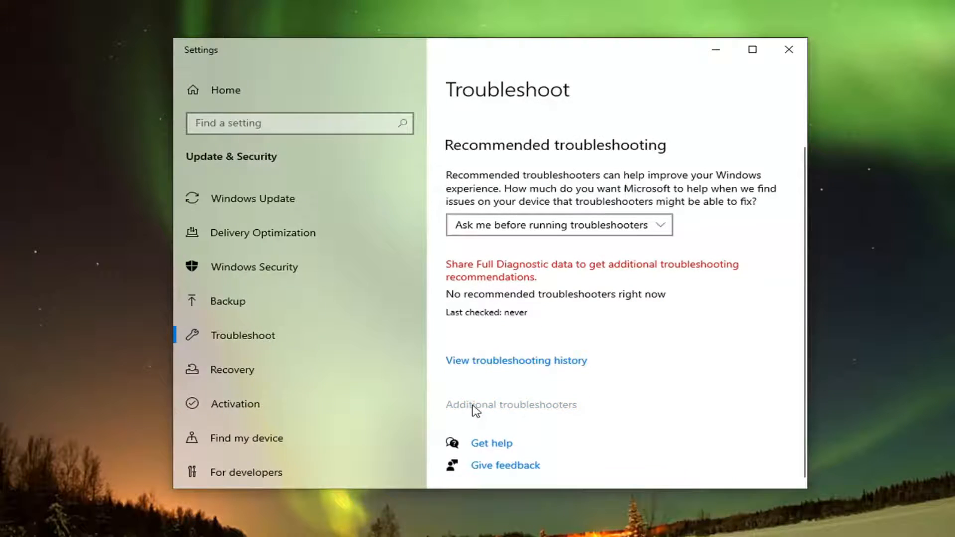
{"action": "left_click", "coordinate": [510, 405]}
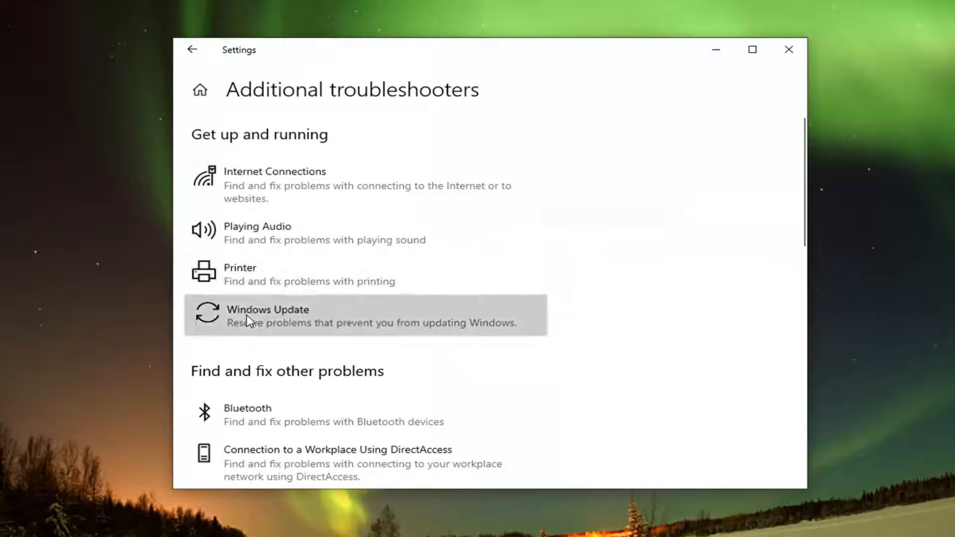
{"action": "left_click", "coordinate": [268, 315]}
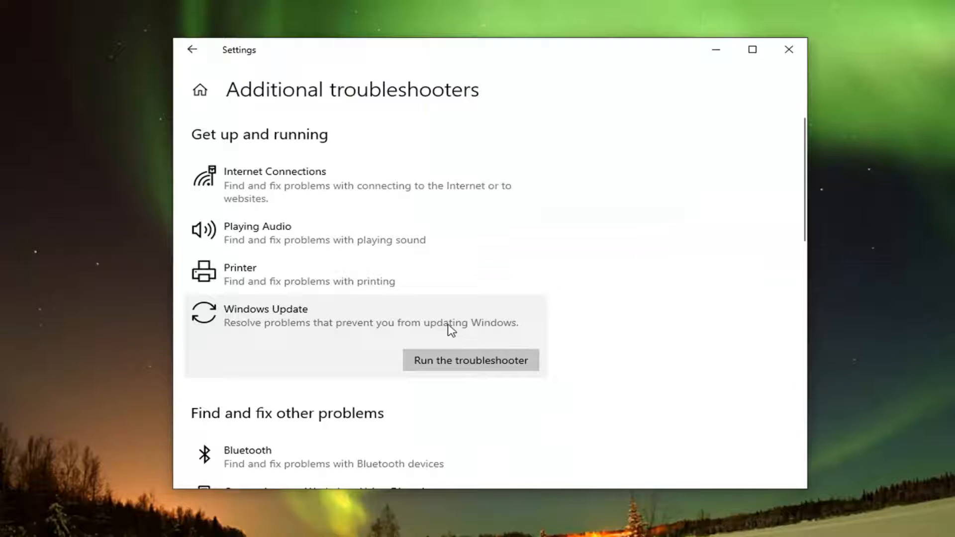
{"action": "left_click", "coordinate": [471, 361]}
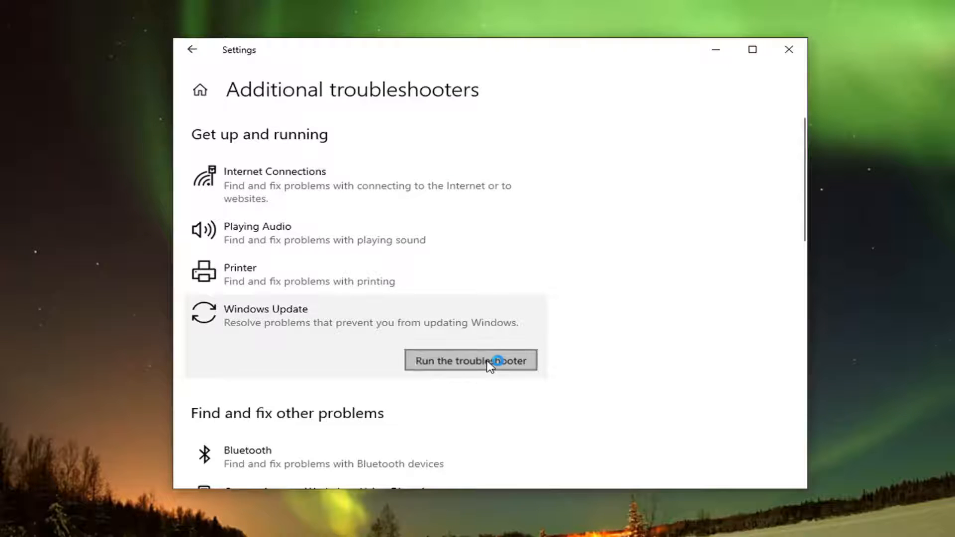
Step: Let the troubleshooter finish without identifying a problem, then close its window
{"action": "left_click", "coordinate": [470, 361]}
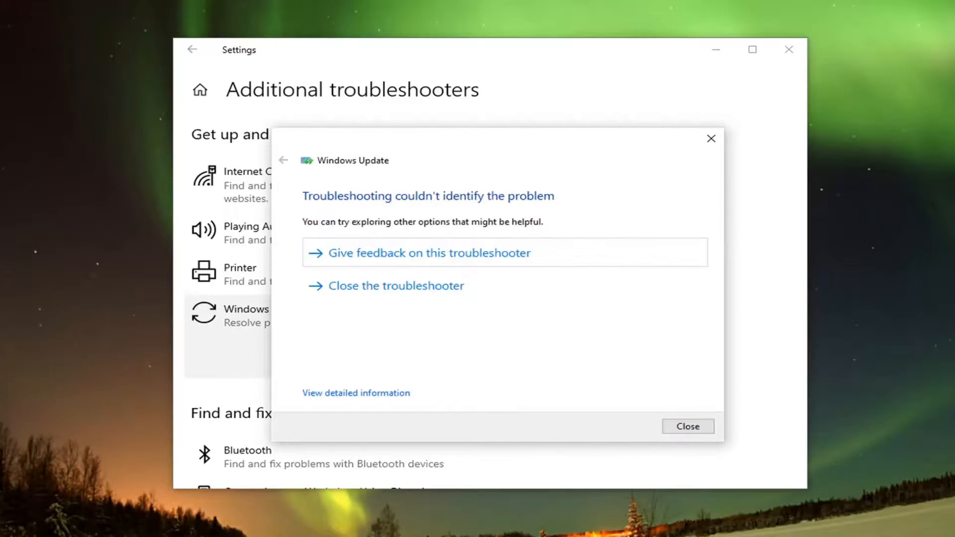
{"action": "left_click", "coordinate": [687, 427]}
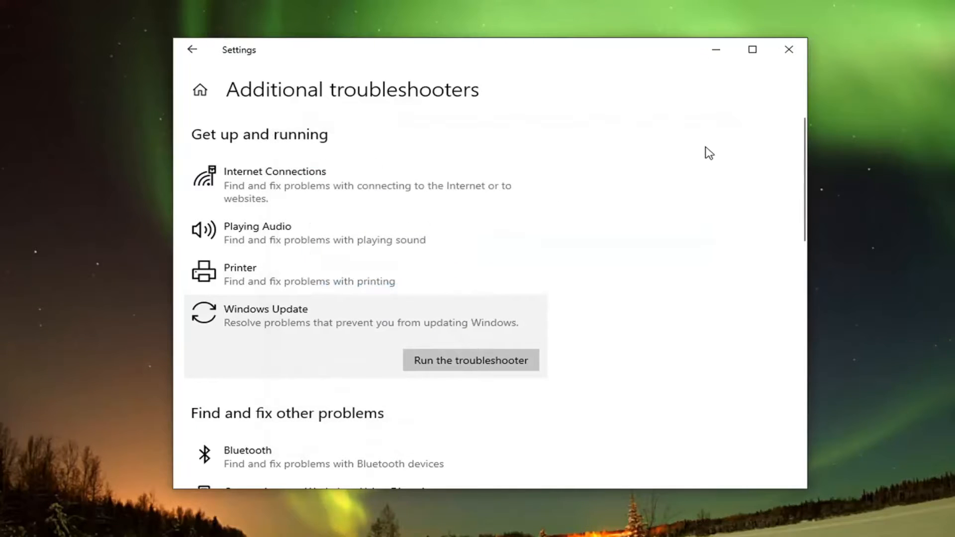